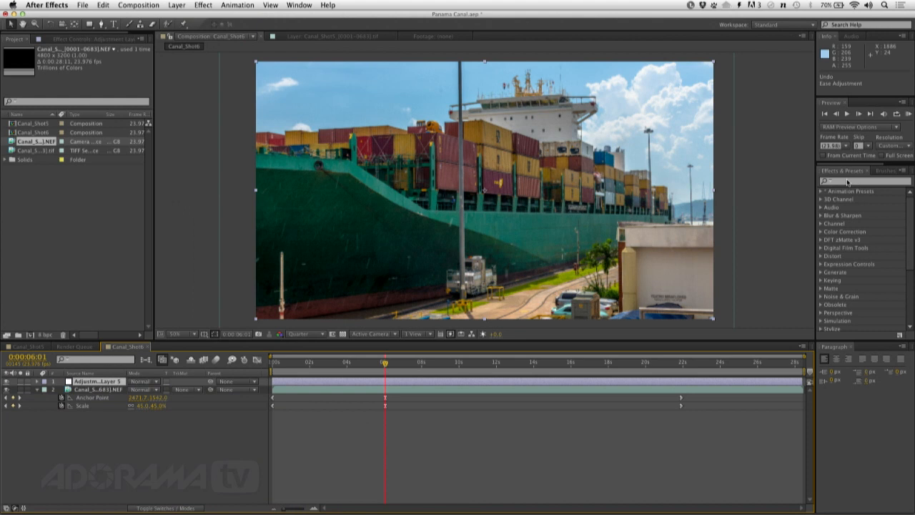
- Search Effects & Presets for 'fast' to find the Fast Blur effect
type("fast")
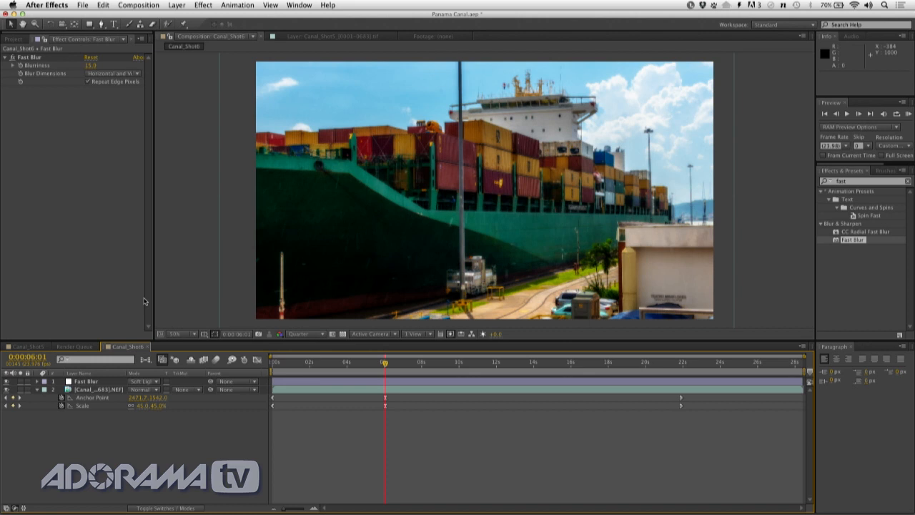
mouse_move(114, 372)
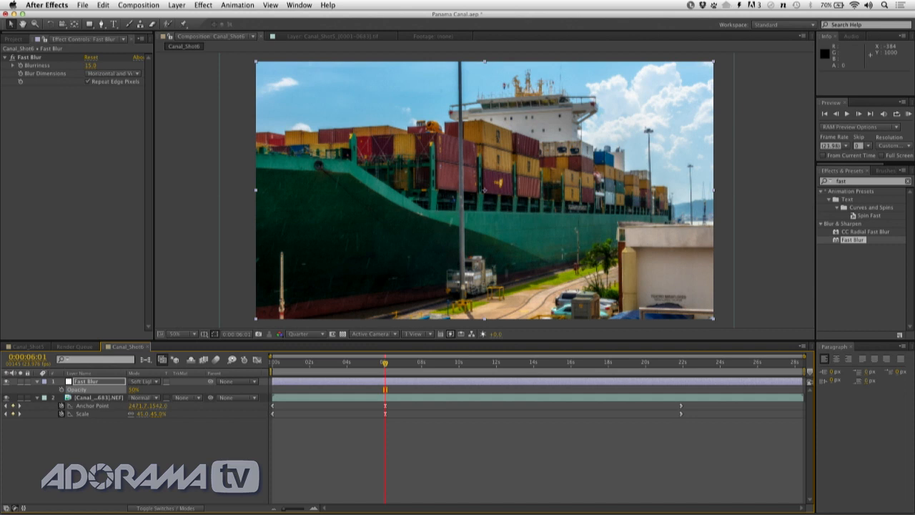
- Lower the Fast Blur layer's blurriness to 10.0
type("10.0")
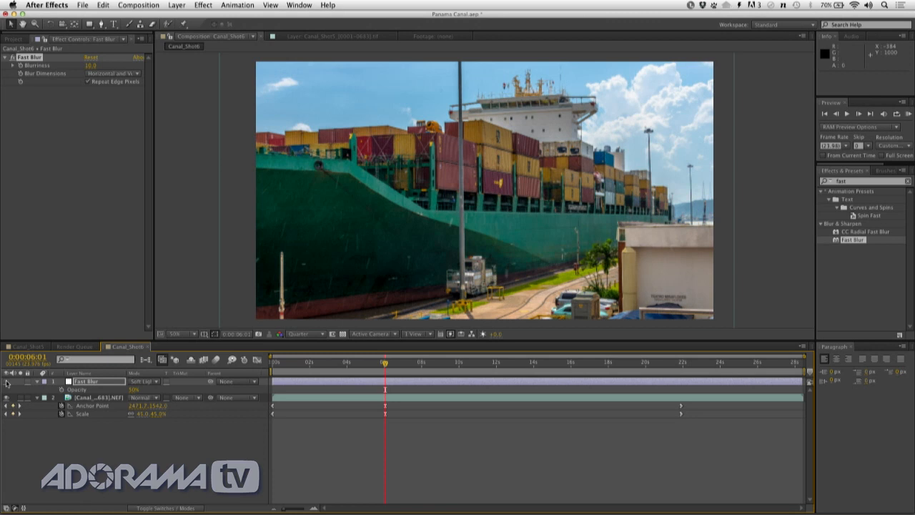
left_click(161, 6)
type("BW Contrast")
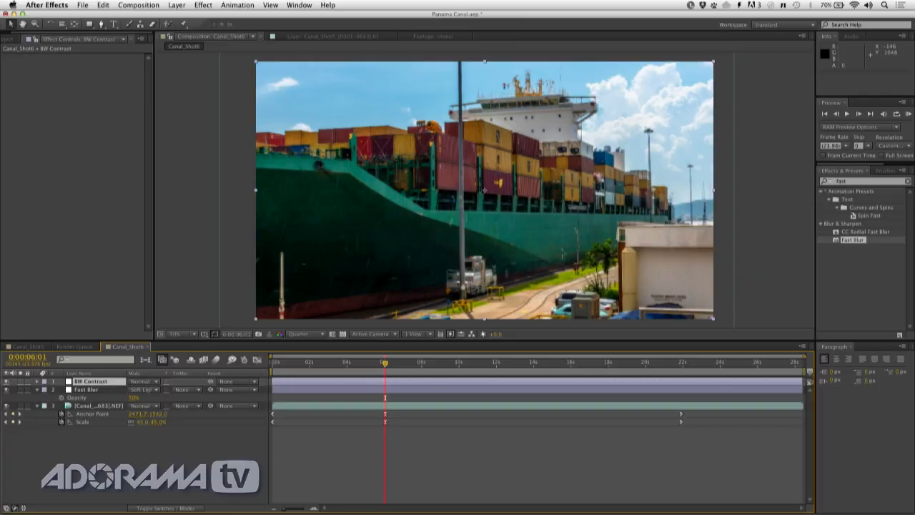
- Search Effects & Presets for 'black' to find the Black & White effect
type("black")
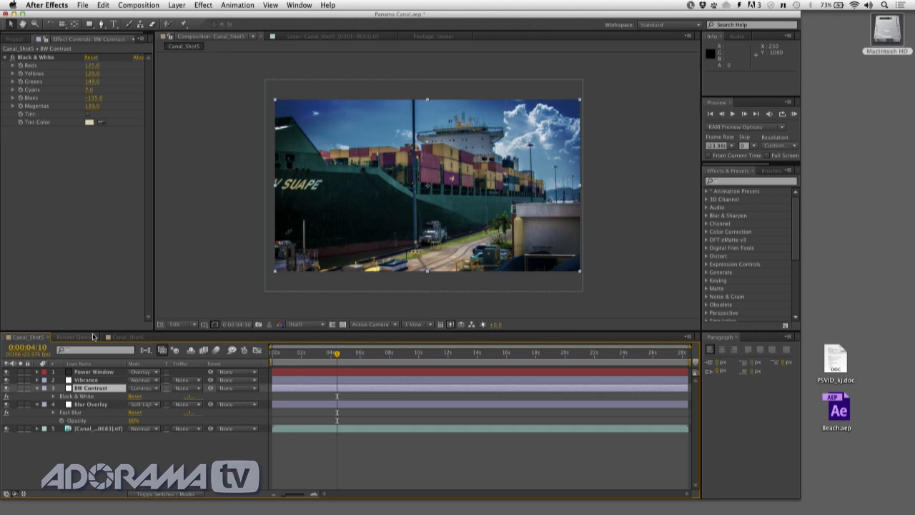
- Return to the Canal_Shot6 composition tab
left_click(126, 337)
type("vibrance")
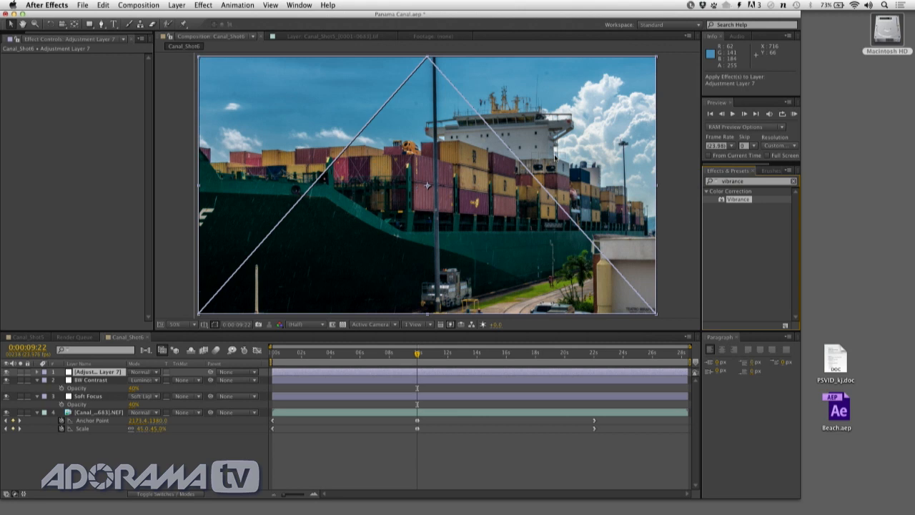
- Apply Vibrance to the new top adjustment layer in Canal_Shot6
left_click(738, 198)
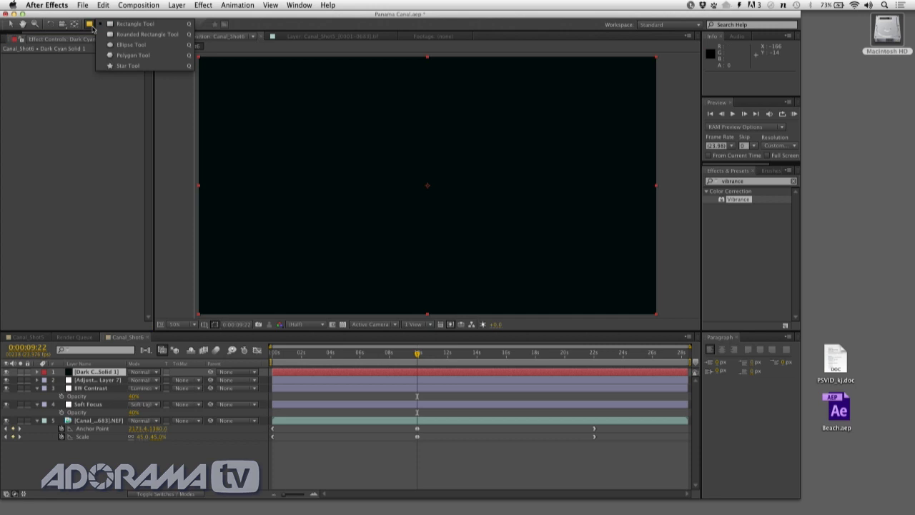
- Give the dark solid an inverted ellipse mask and set its blend mode to Multiply
left_click(135, 44)
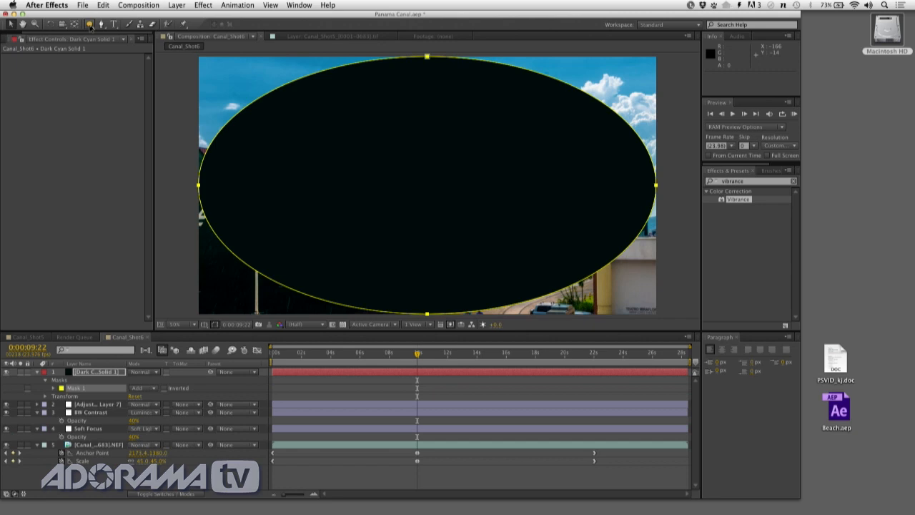
left_click(164, 388)
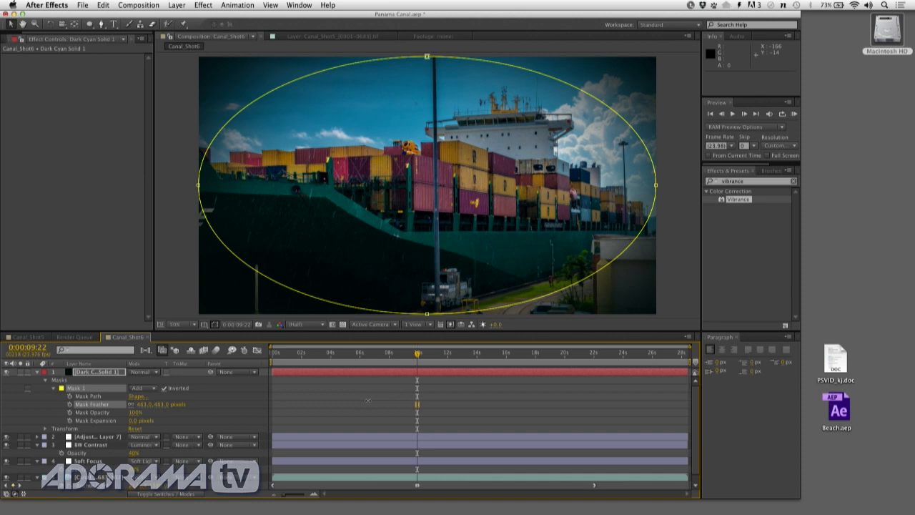
left_click(142, 372)
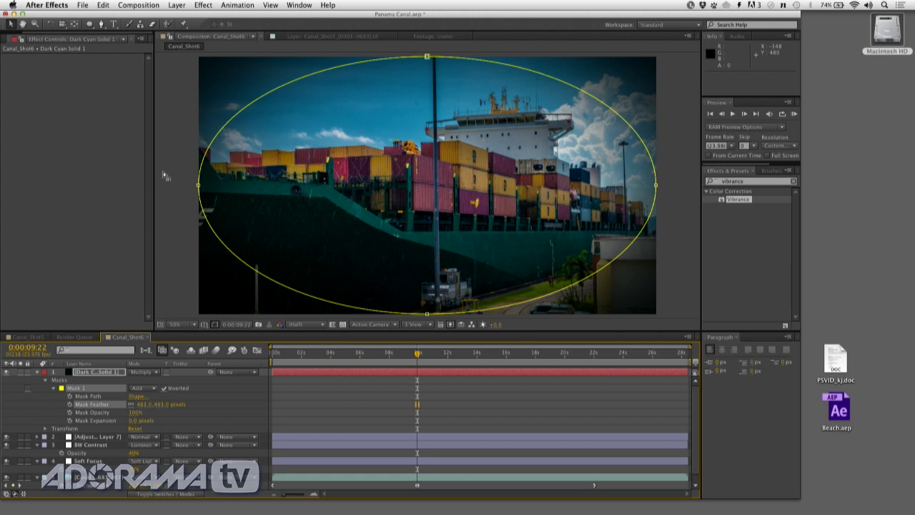